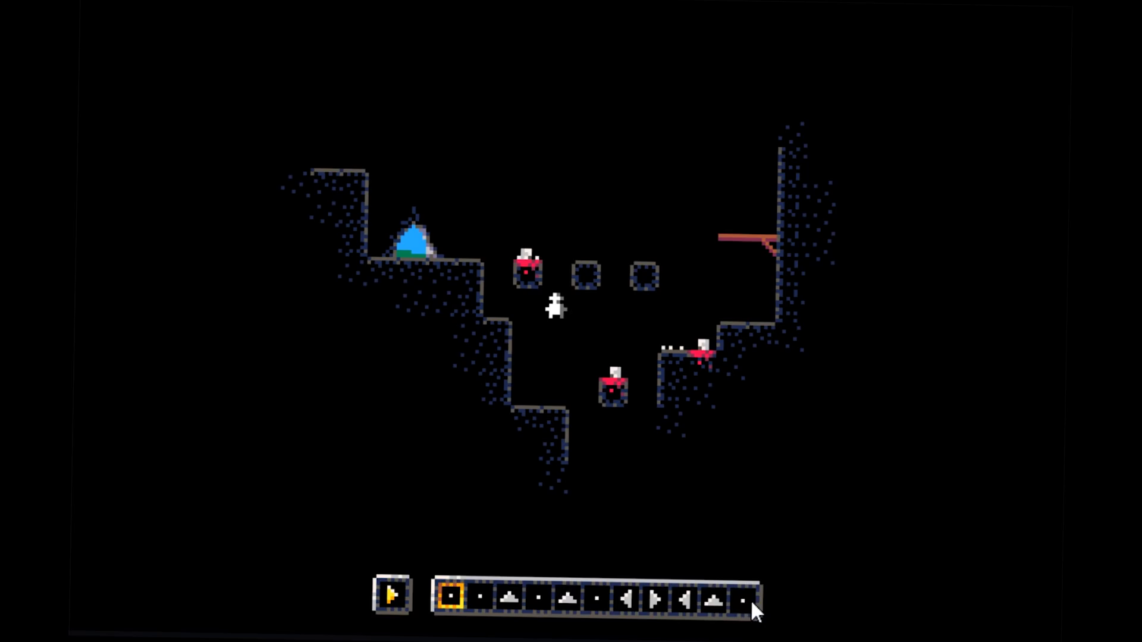
Step: Make the final command in the sequence a jump
click(395, 596)
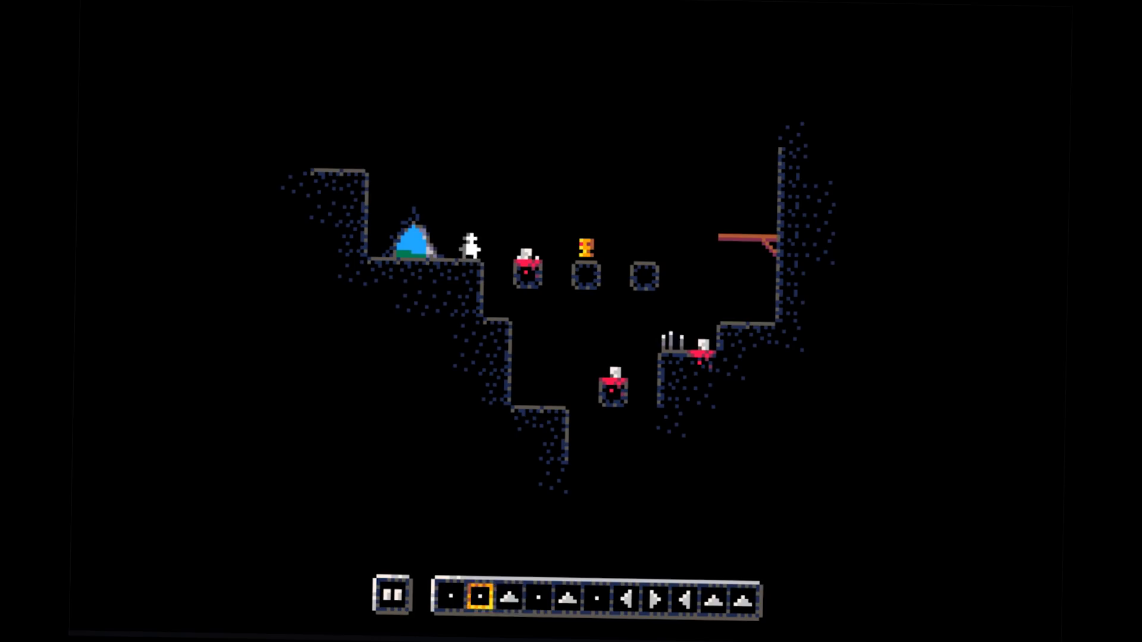